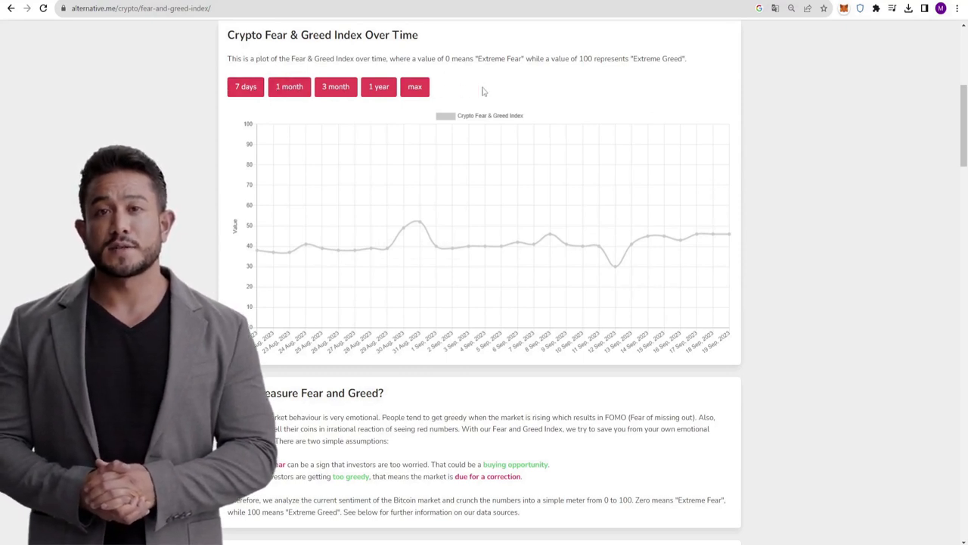
mouse_move(454, 94)
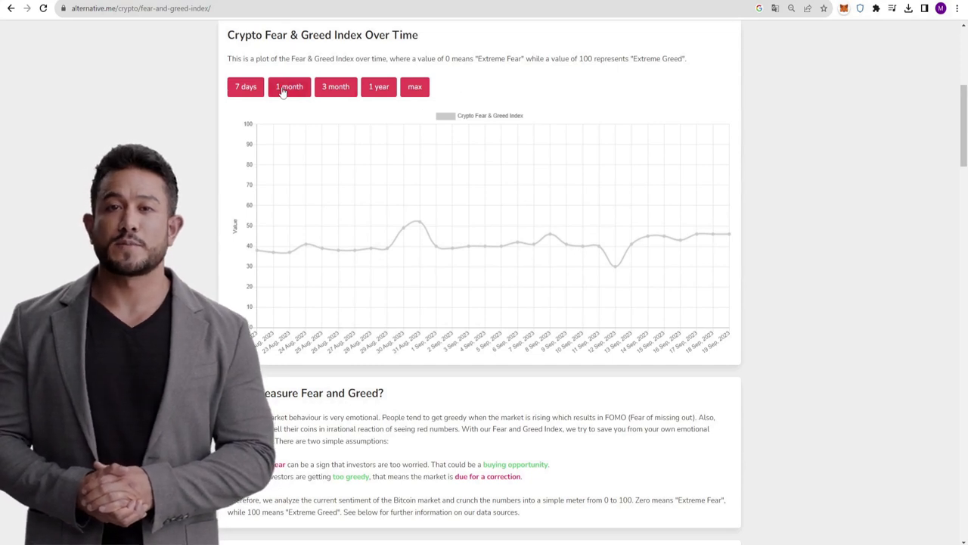
- Plot the index over 1 month, 3 months, 1 year, then its full all-time history
click(336, 86)
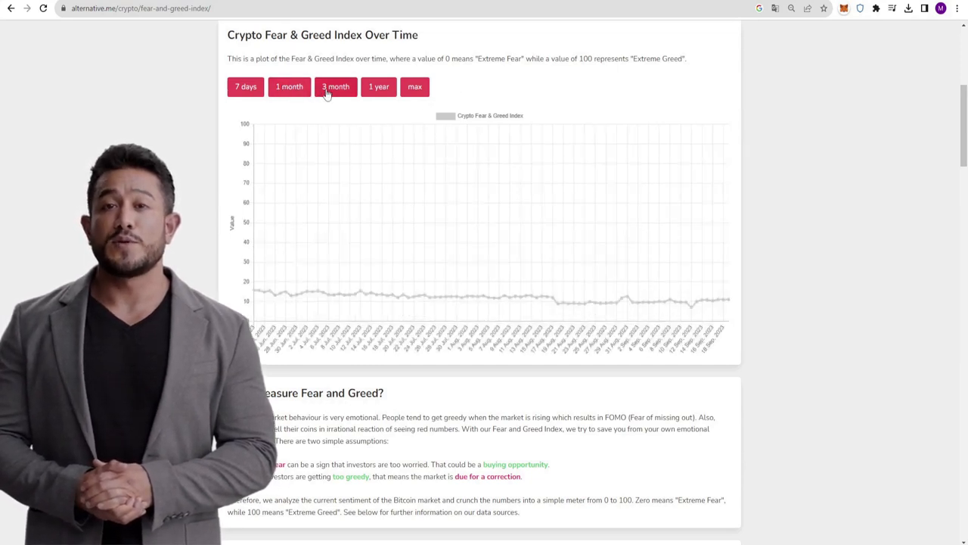
click(379, 86)
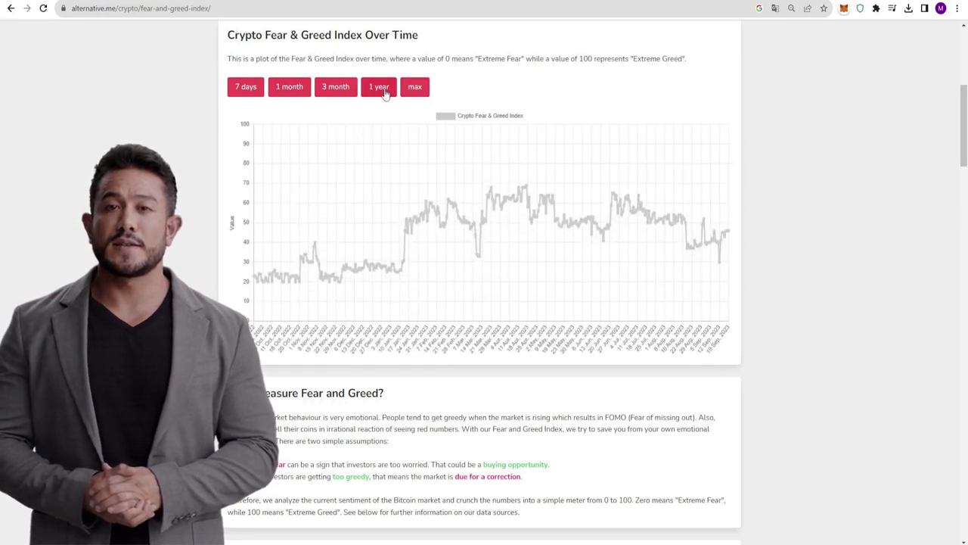
click(415, 87)
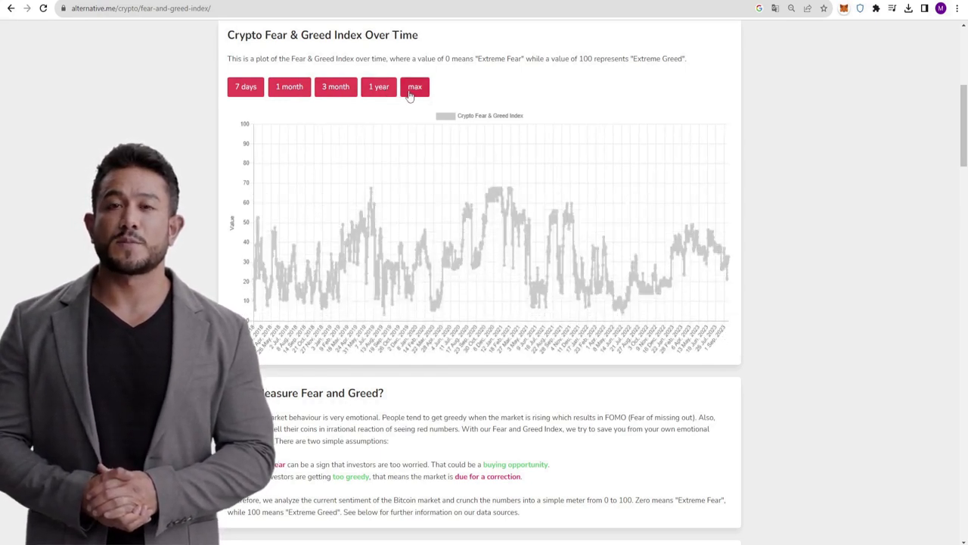
click(415, 86)
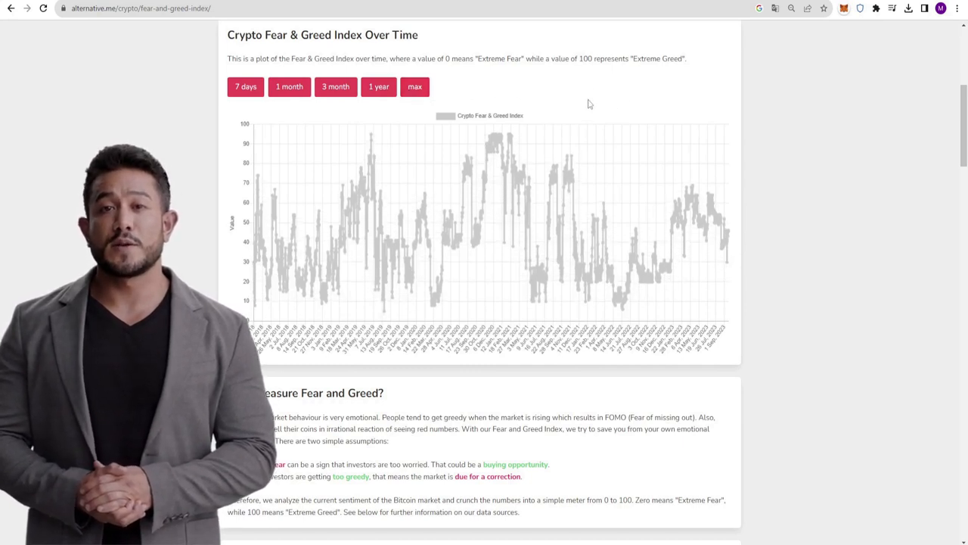
click(414, 86)
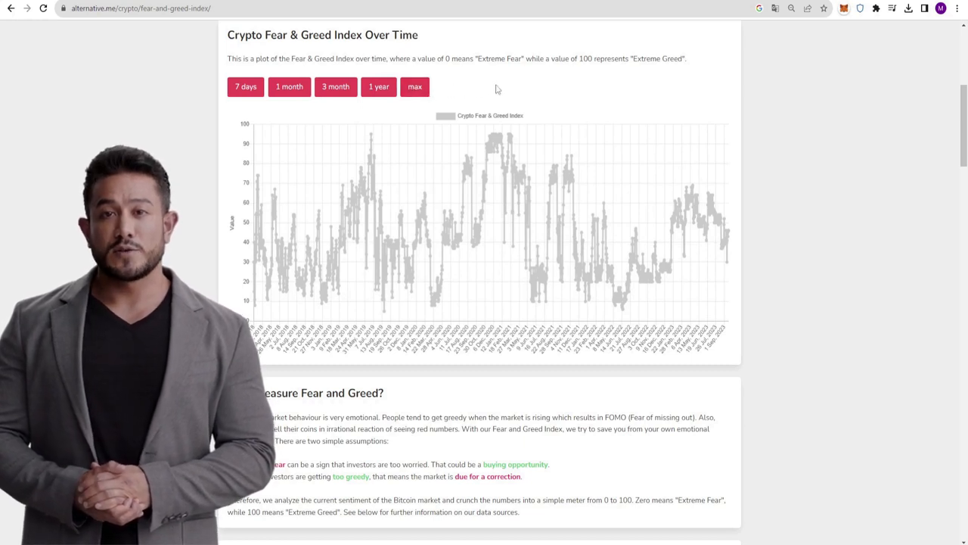
mouse_move(554, 90)
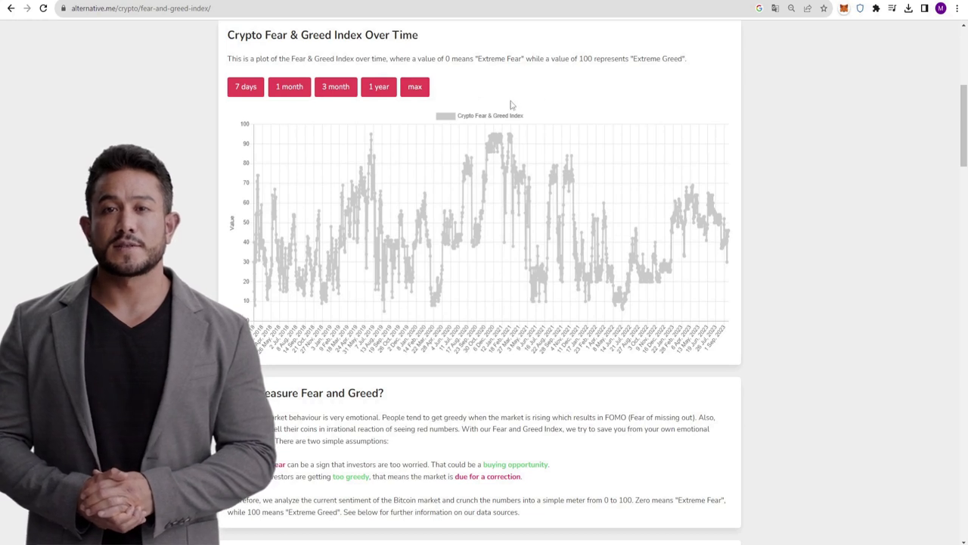
mouse_move(754, 327)
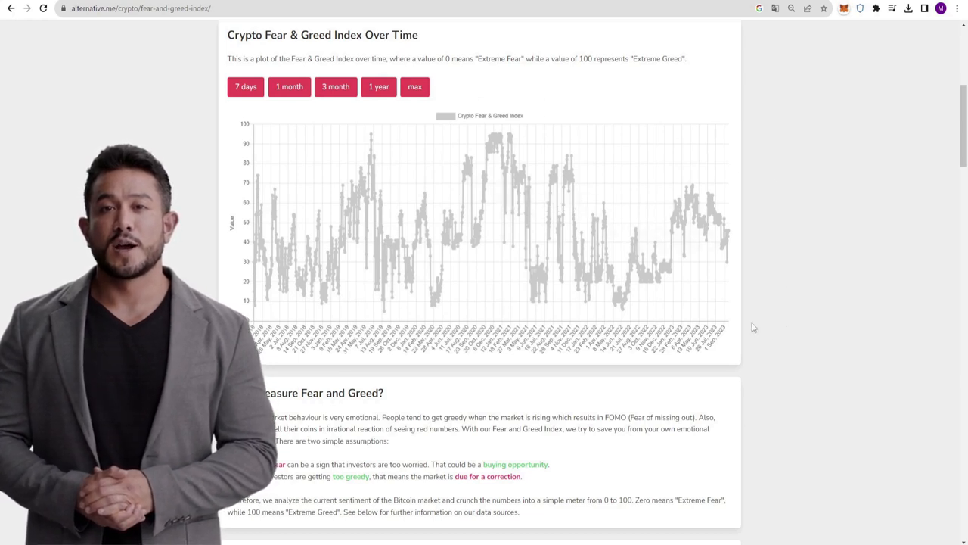
mouse_move(514, 142)
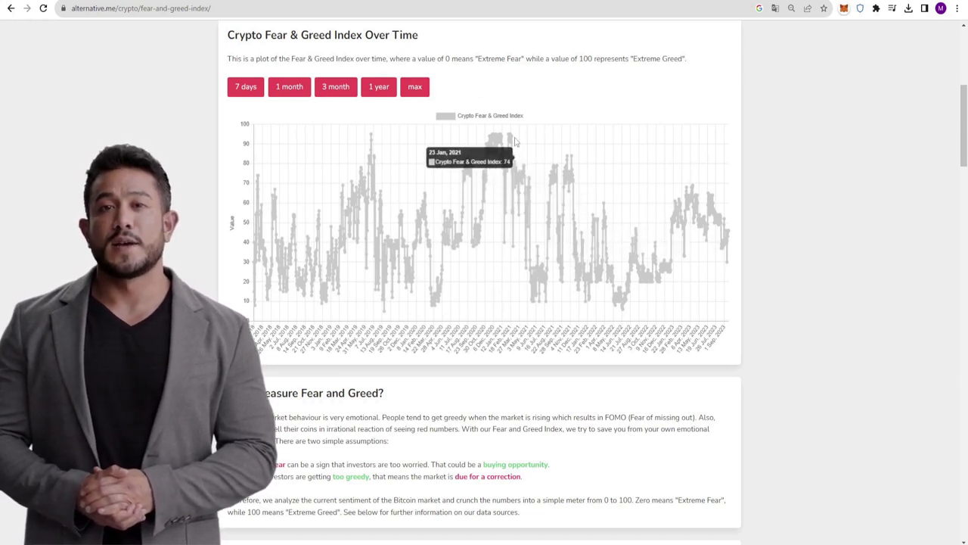
mouse_move(605, 188)
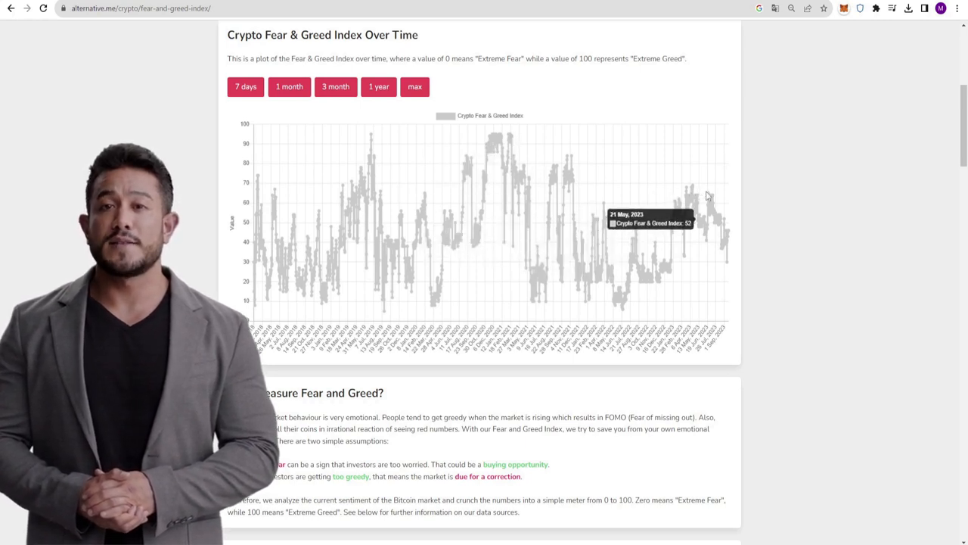
mouse_move(645, 236)
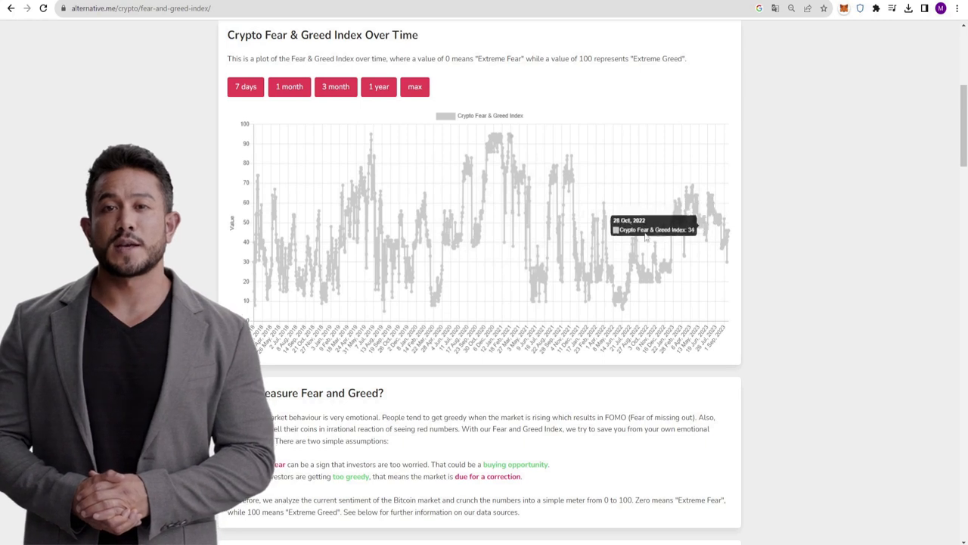
mouse_move(730, 265)
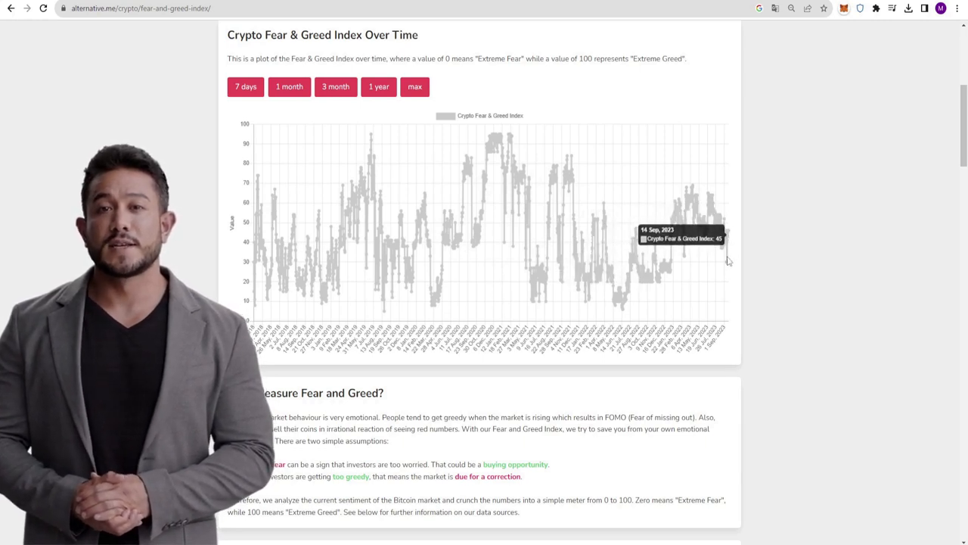
mouse_move(696, 190)
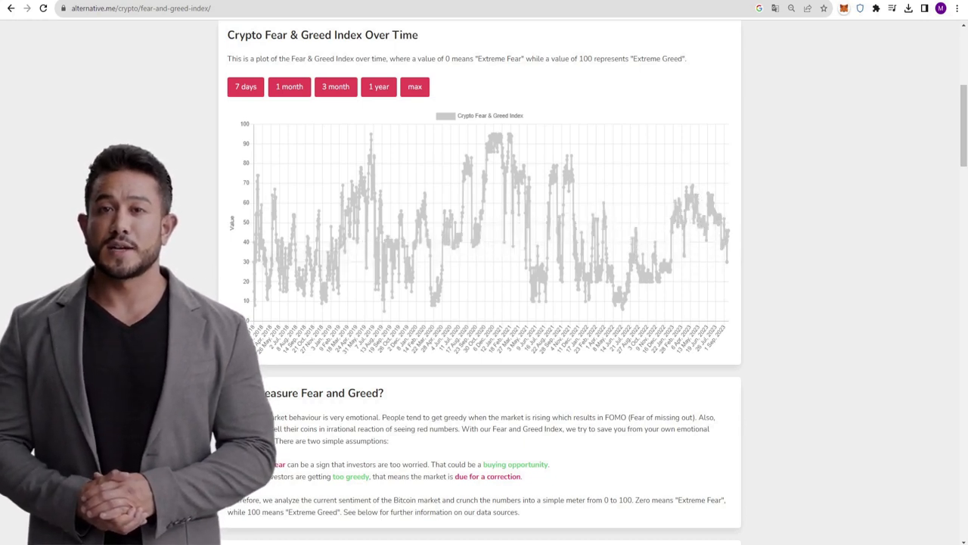
- Scroll through the Why Measure and Data Sources sections, then back to the gauge at 46 (Fear)
scroll(down, 3)
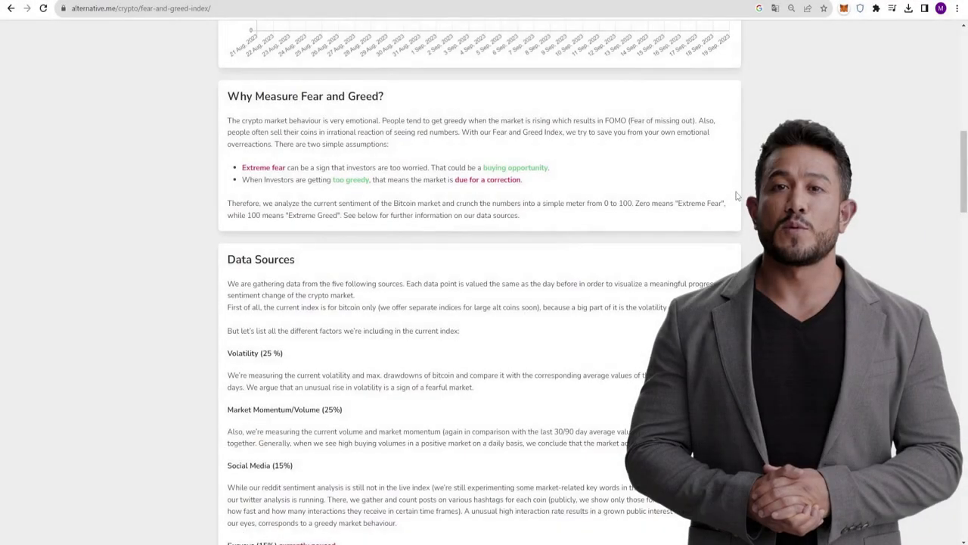
scroll(down, 3)
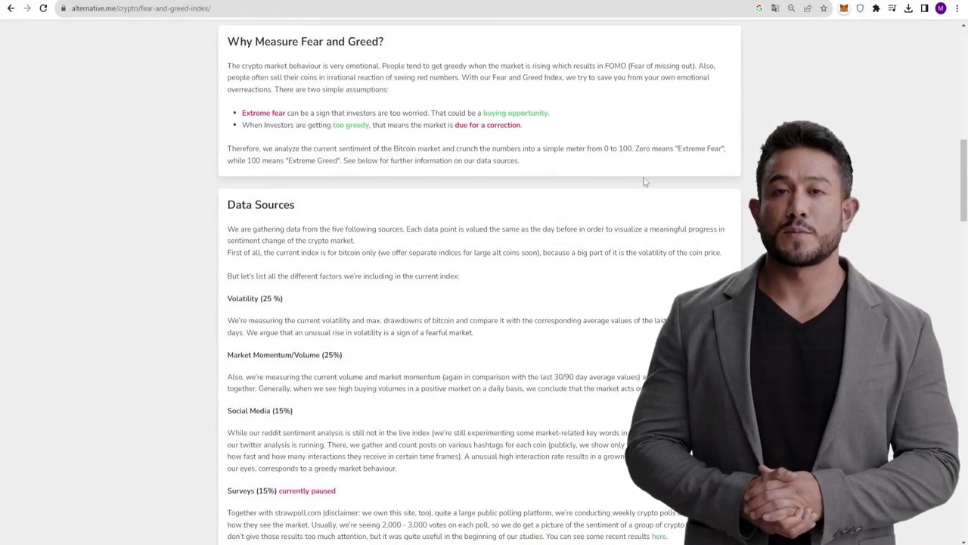
scroll(down, 3)
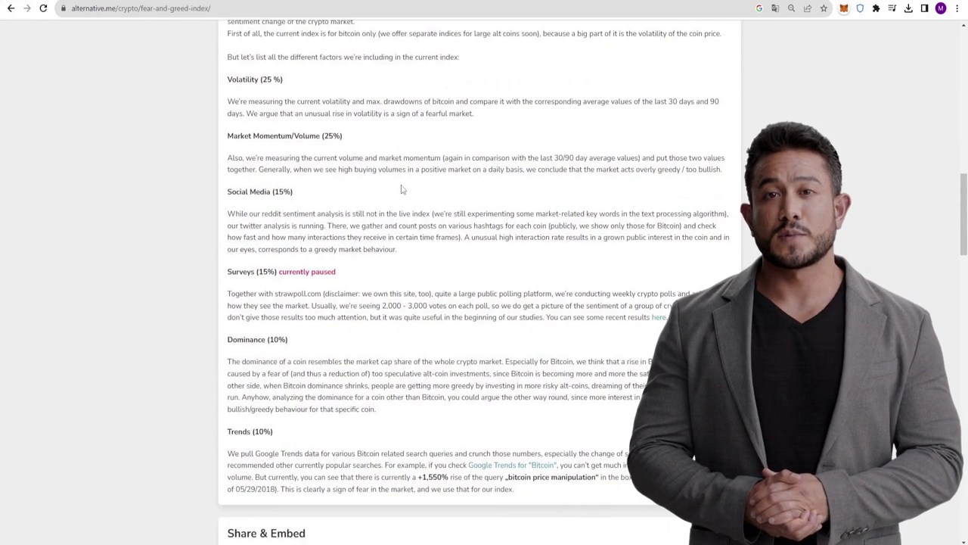
scroll(up, 3)
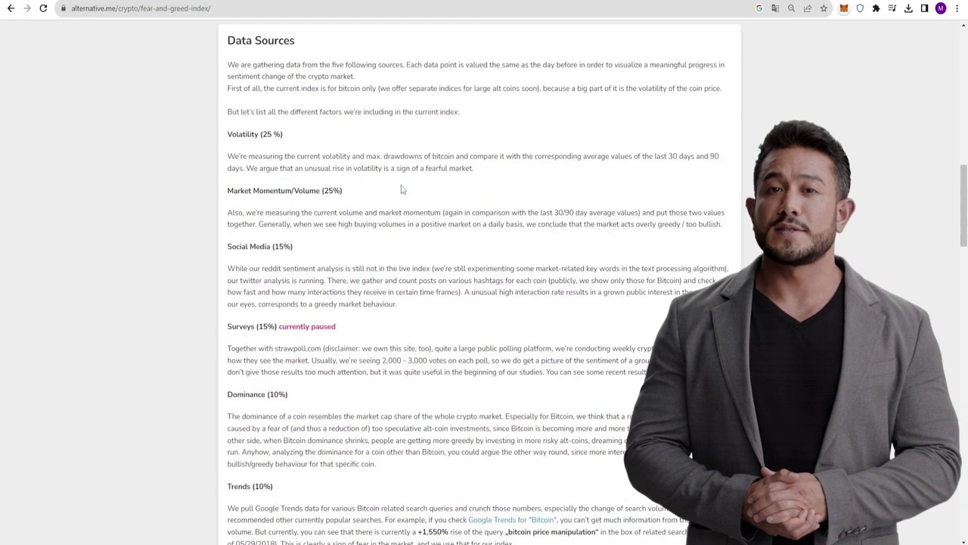
scroll(down, 3)
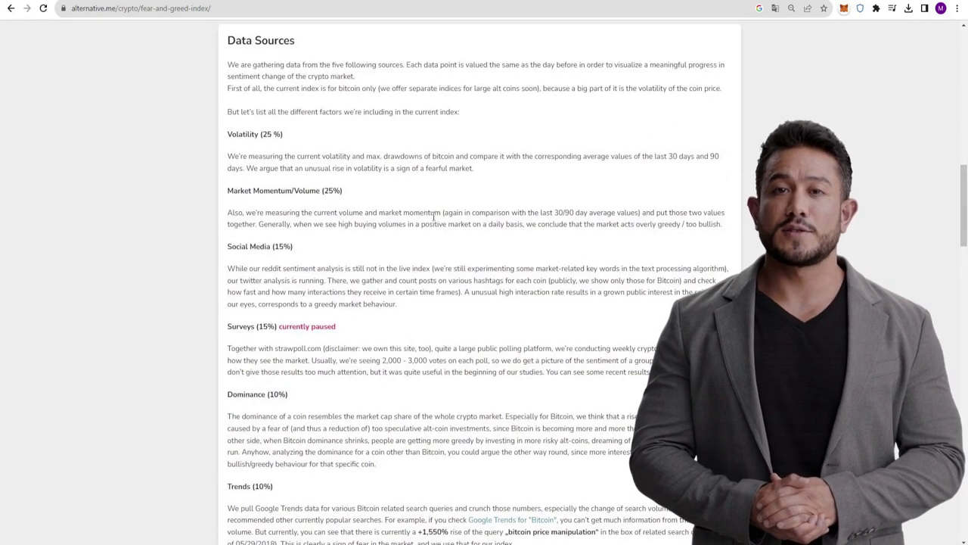
scroll(up, 3)
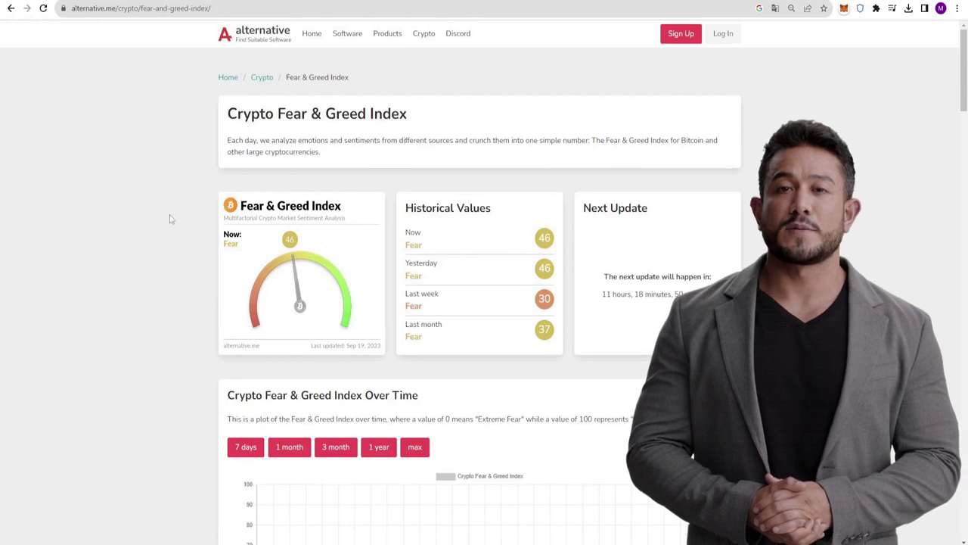
mouse_move(352, 238)
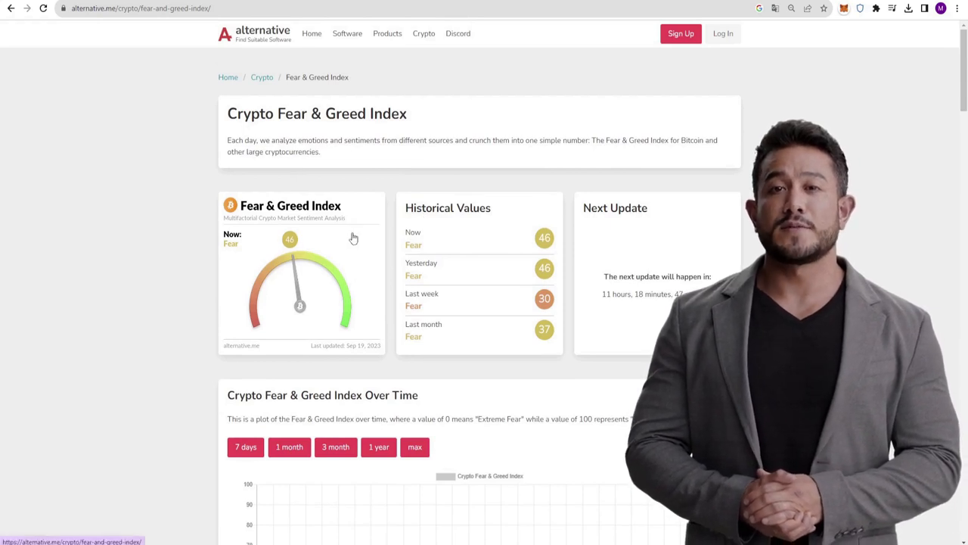